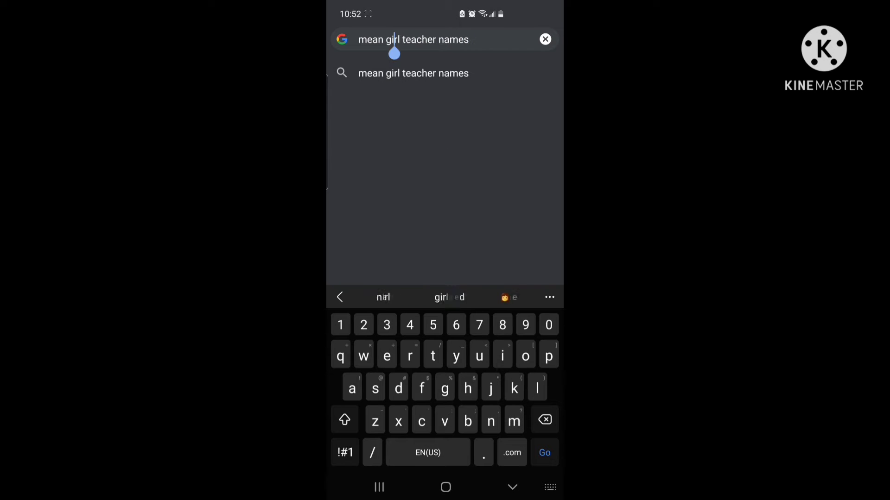
Search Google for 'mean girl teacher names' to list names like Jack, Daniel and Chelsea
click(543, 452)
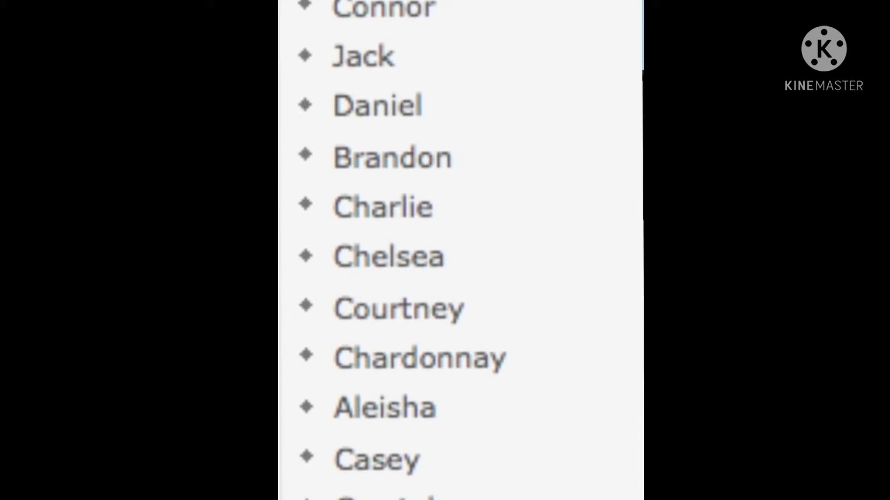